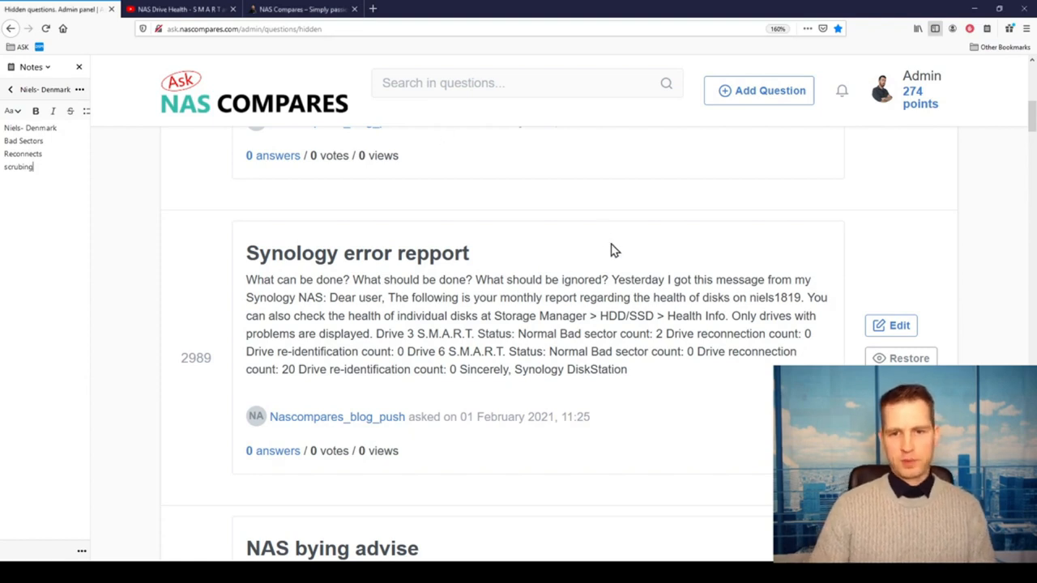
mouse_move(641, 210)
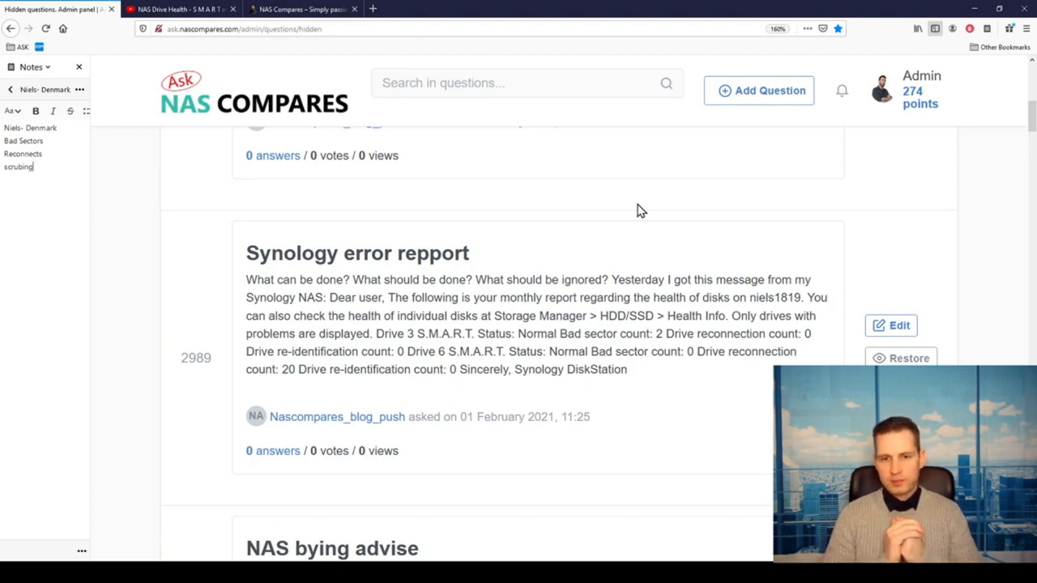
Review the NAS Drive Health video's Storage Manager section, briefly showing the NAS Compares home page.
left_click(179, 10)
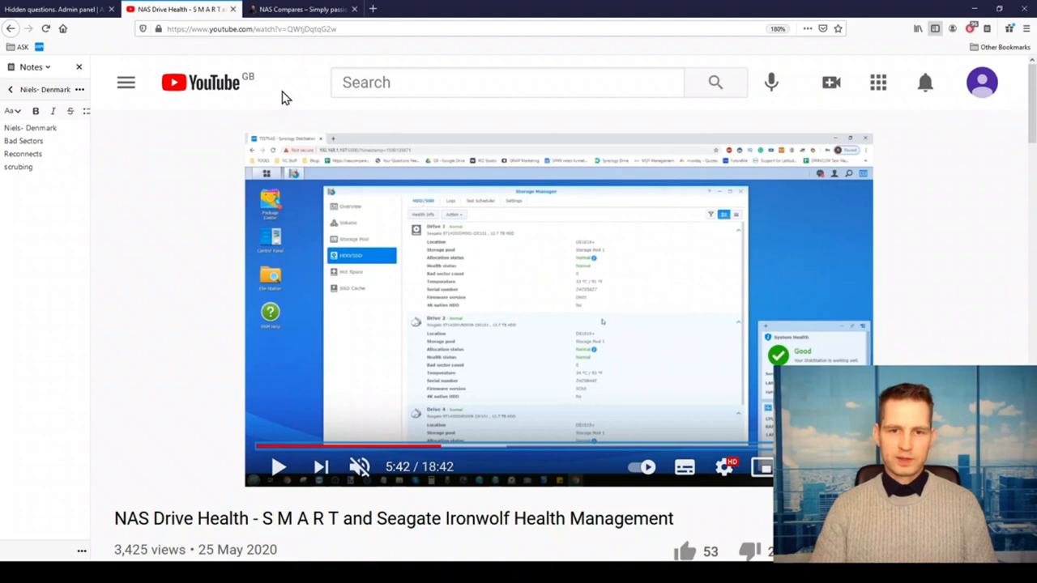
mouse_move(250, 181)
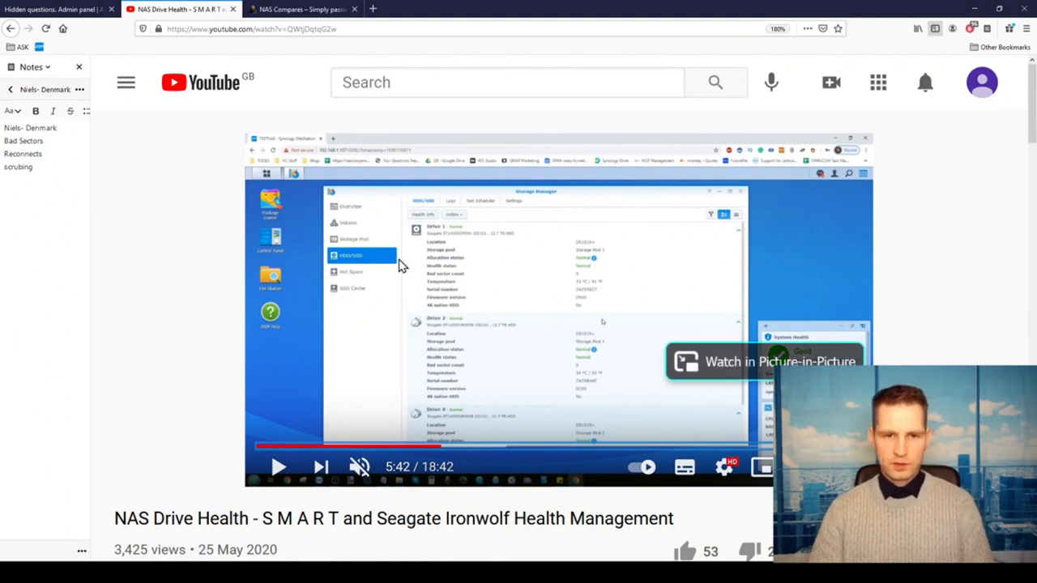
mouse_move(355, 208)
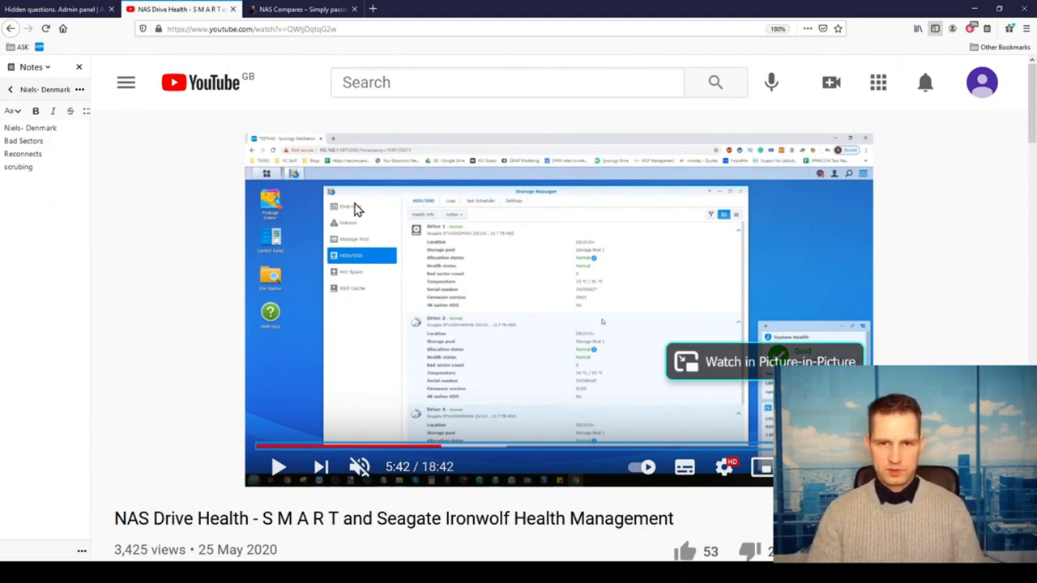
mouse_move(392, 233)
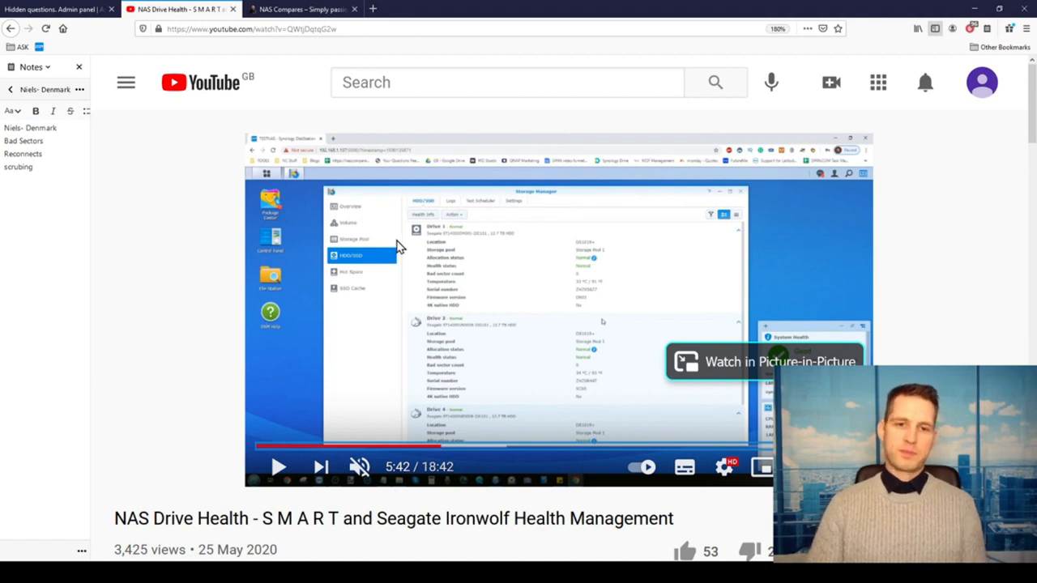
mouse_move(397, 275)
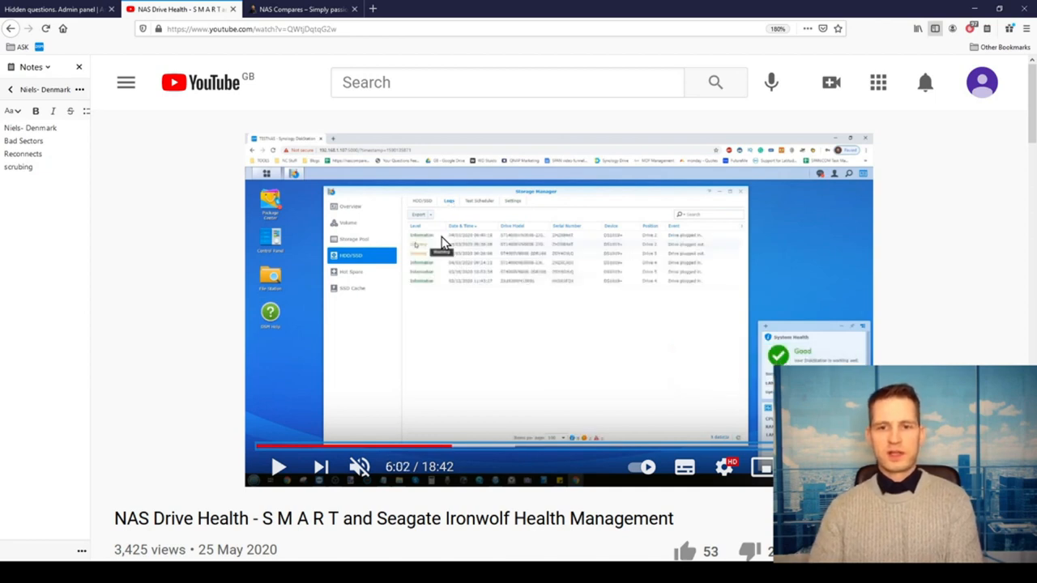
mouse_move(587, 340)
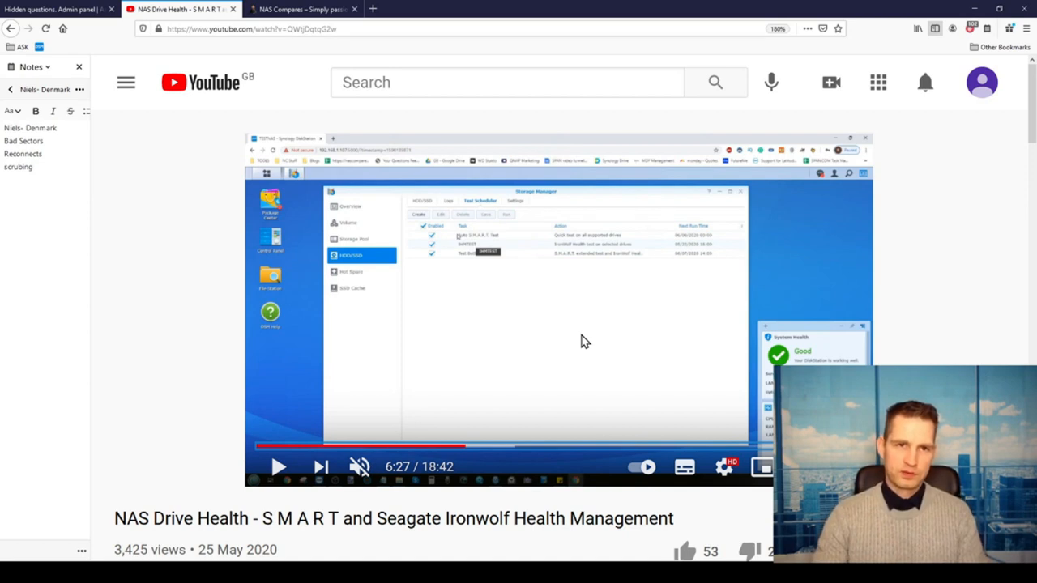
left_click(302, 9)
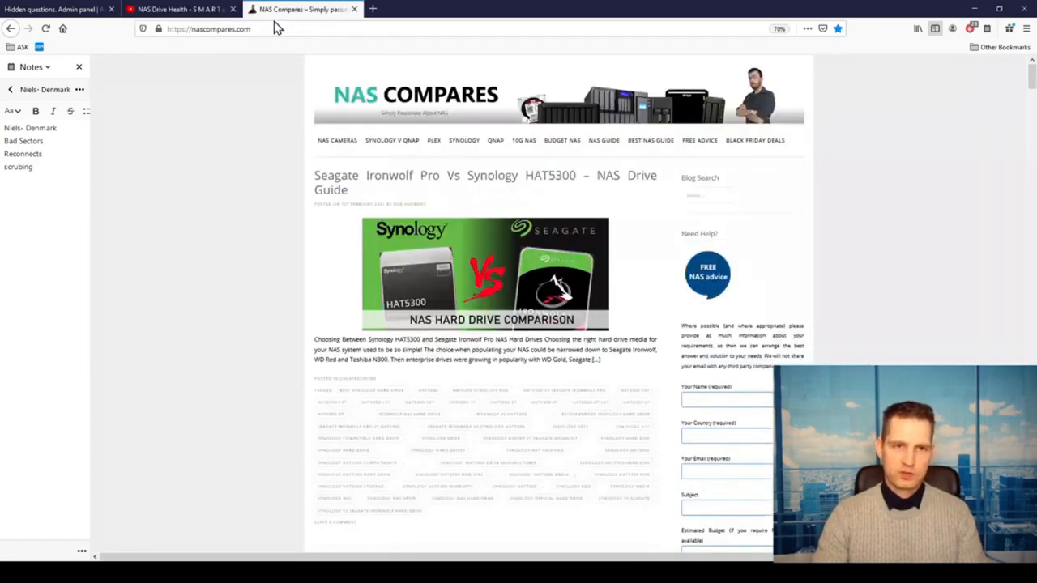
left_click(178, 10)
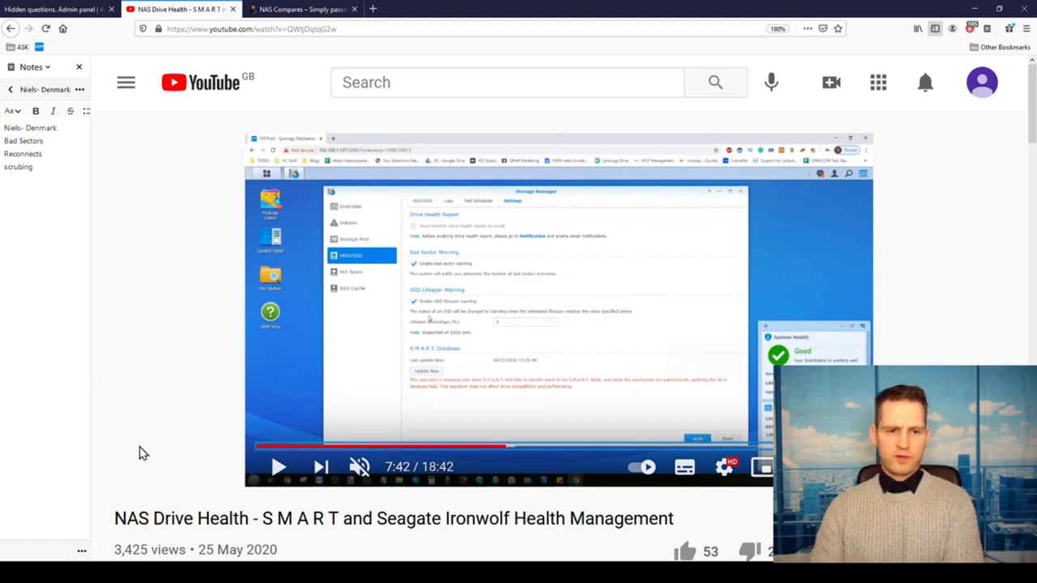
mouse_move(133, 495)
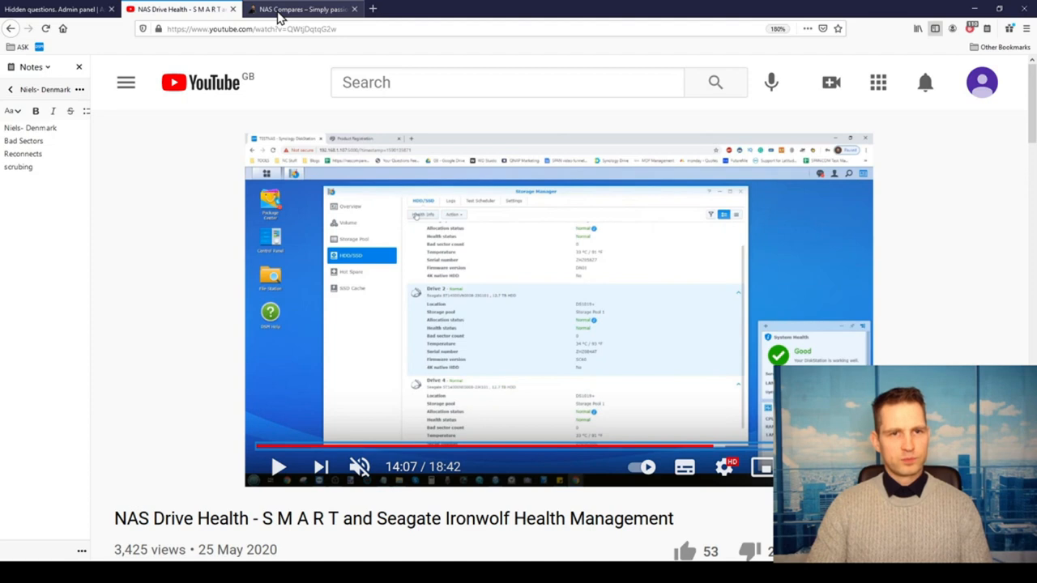
Show the NAS Compares home page, then return to the hidden 'Synology error repport' question.
left_click(305, 9)
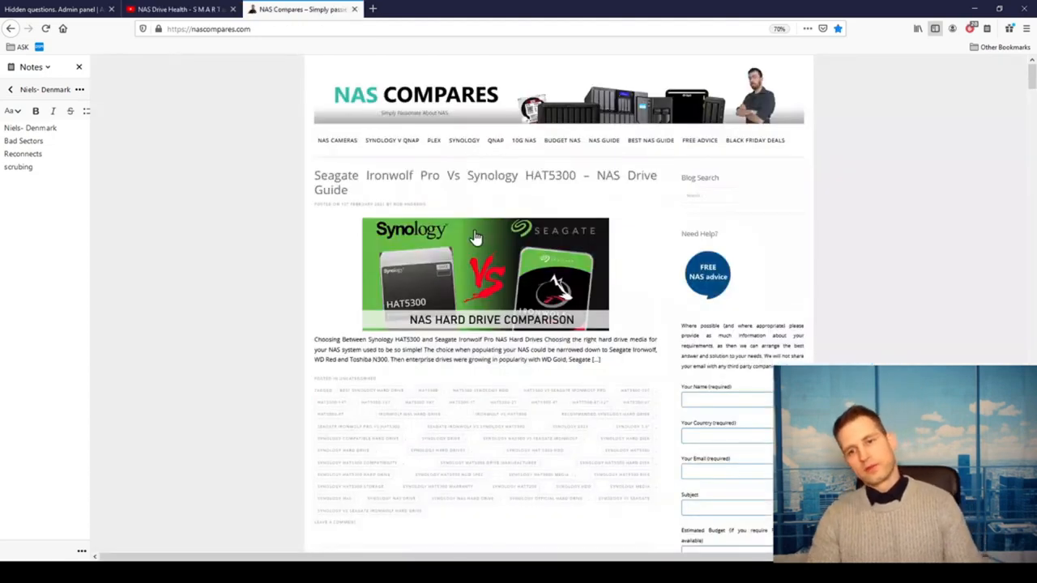
mouse_move(405, 175)
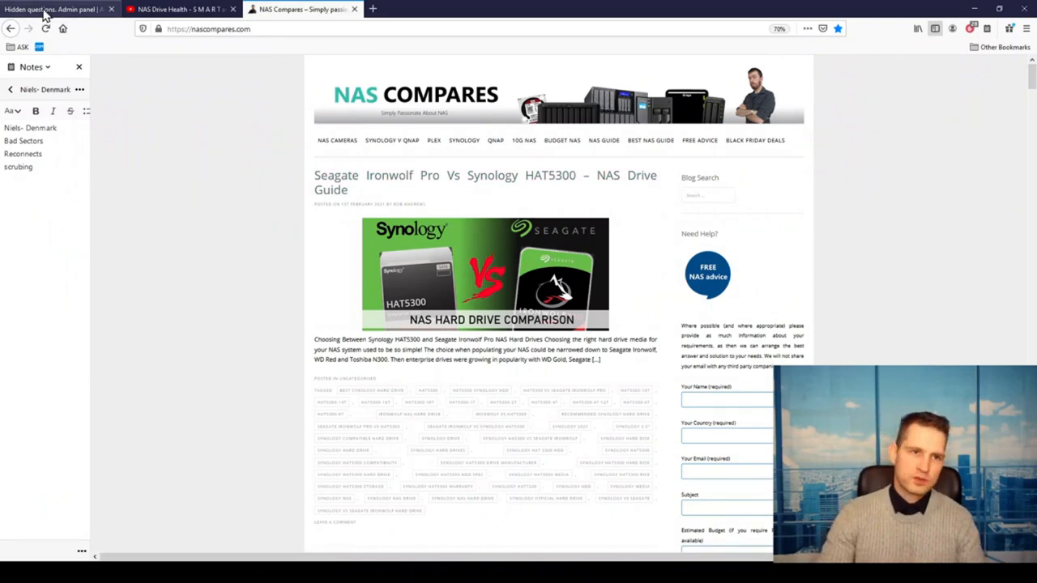
left_click(57, 10)
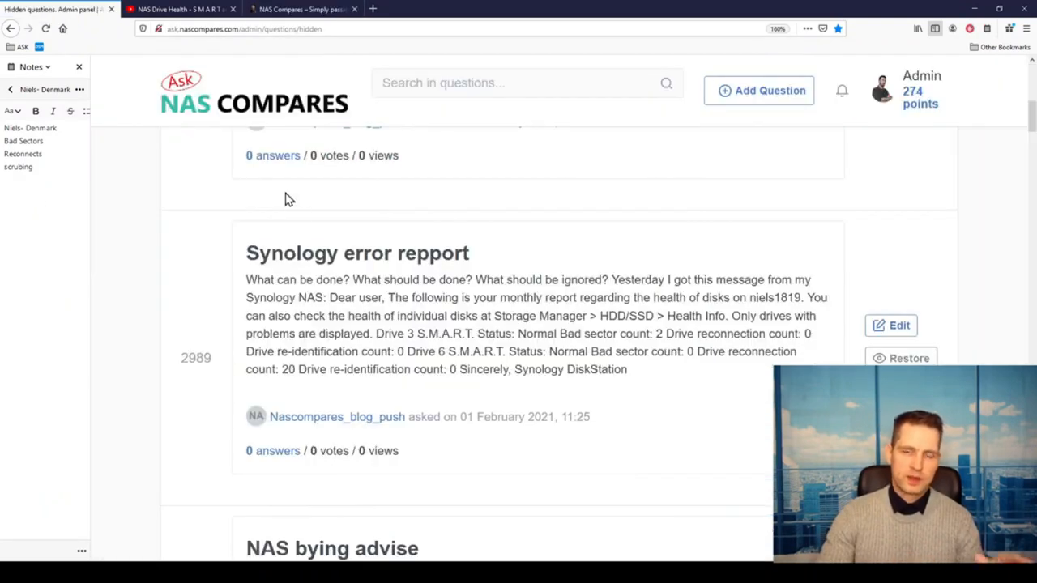